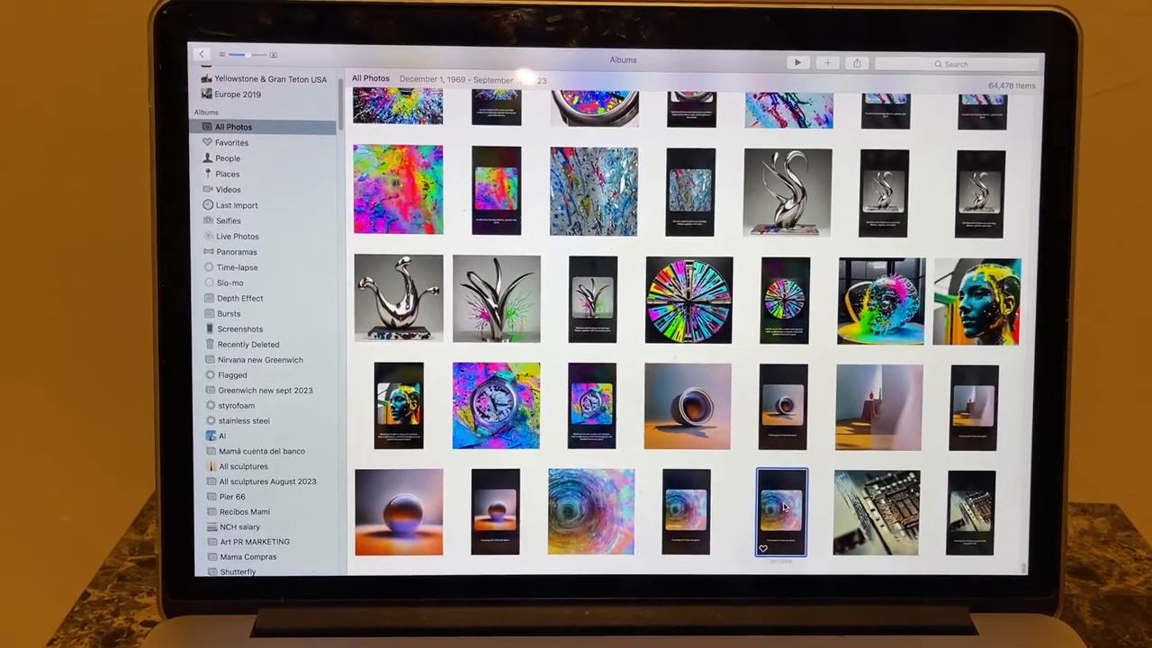
Scroll the All Photos grid until the AI-generated watch images come into view
double_click(781, 511)
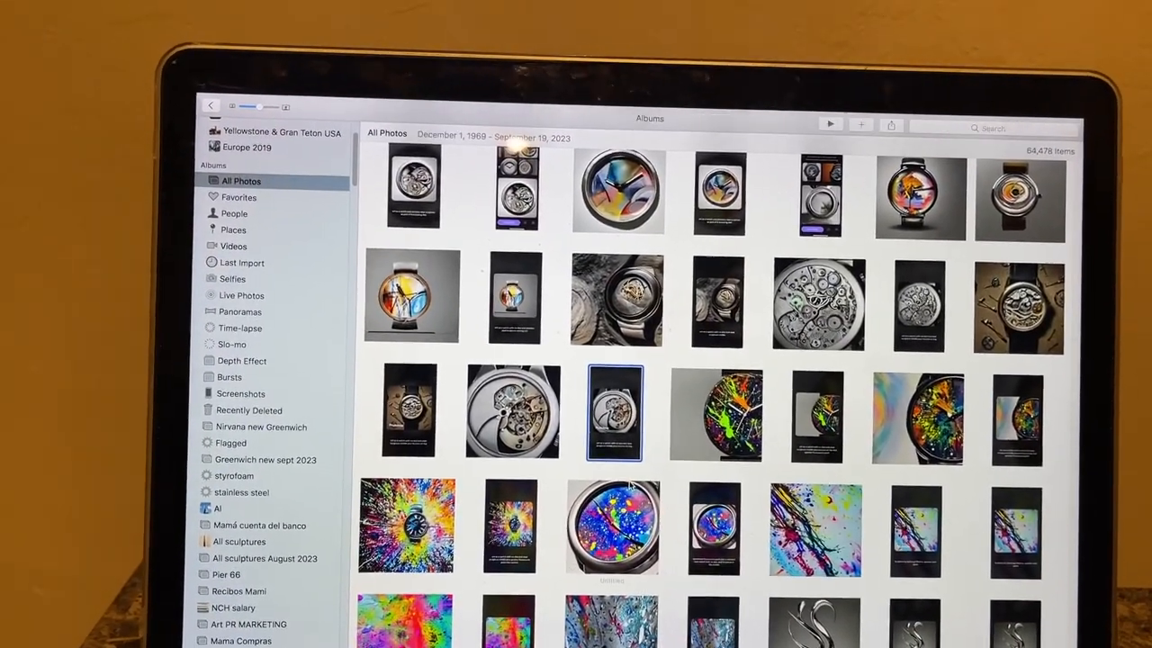
View the splatter-paint watch full size, then return to the sculpture and splattered-paint thumbnails
scroll(down, 3)
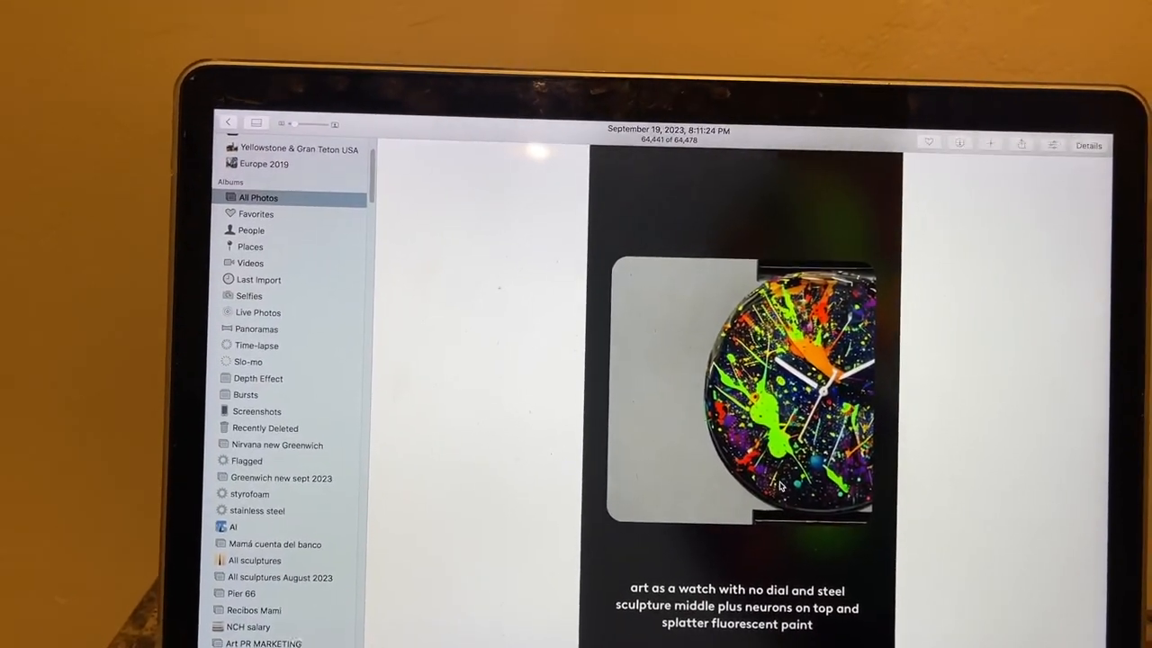
click(230, 123)
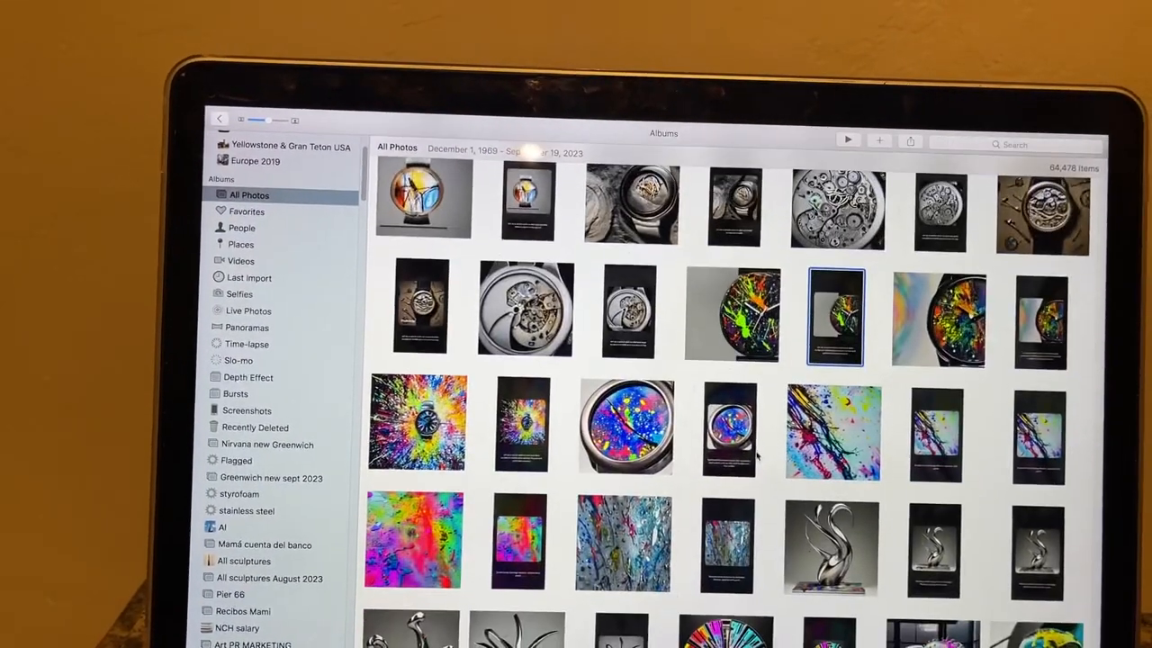
scroll(down, 3)
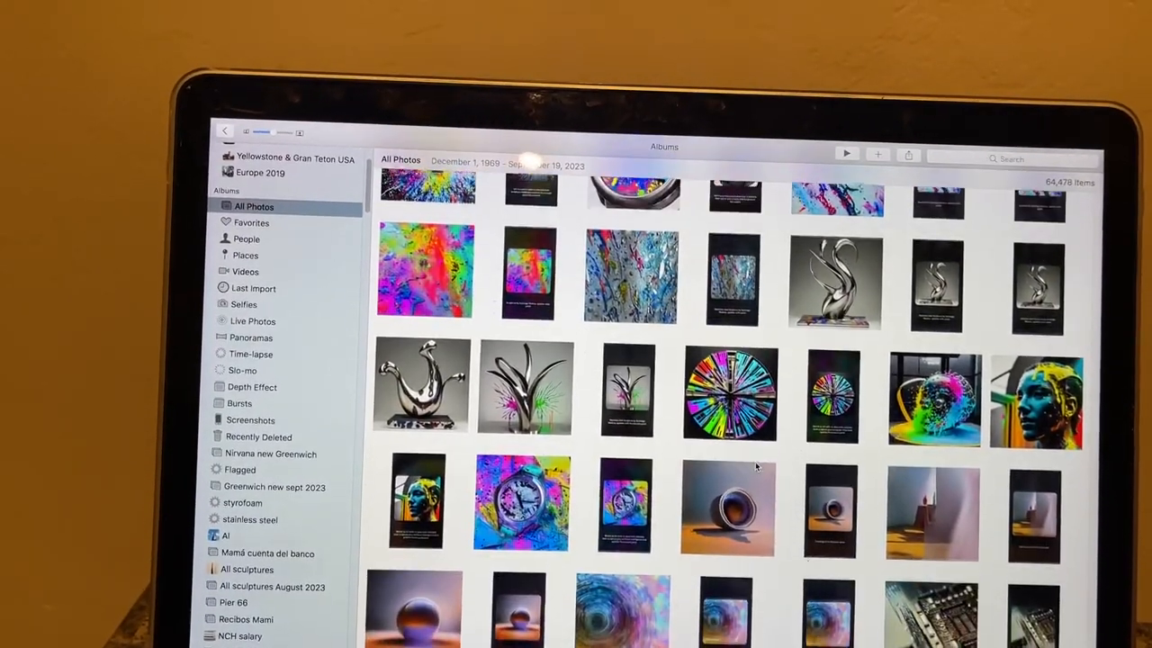